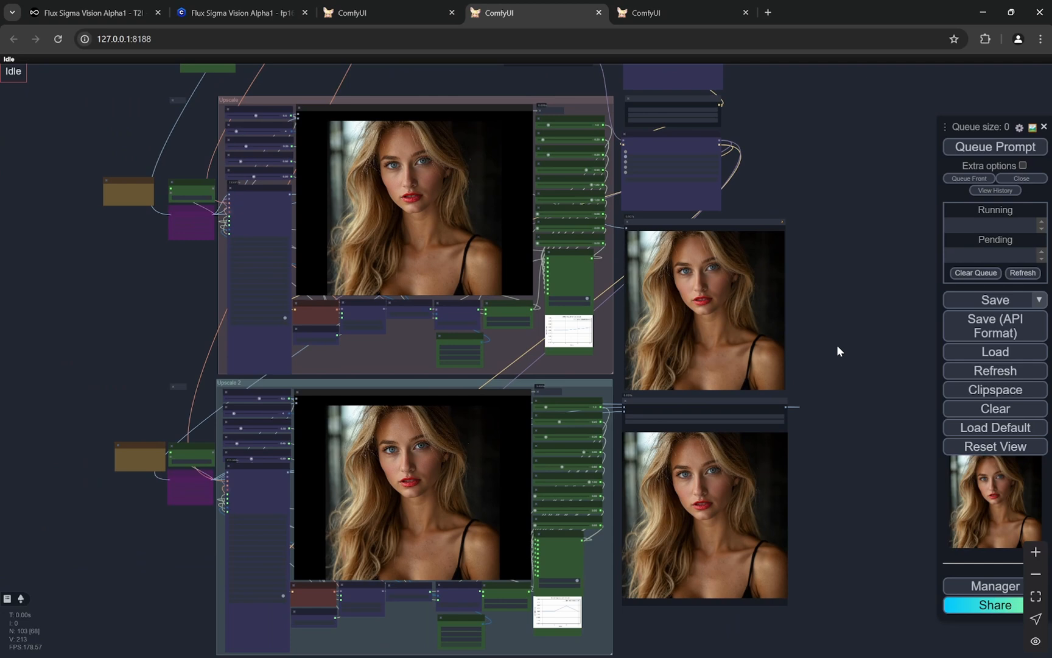
pyautogui.moveTo(827, 471)
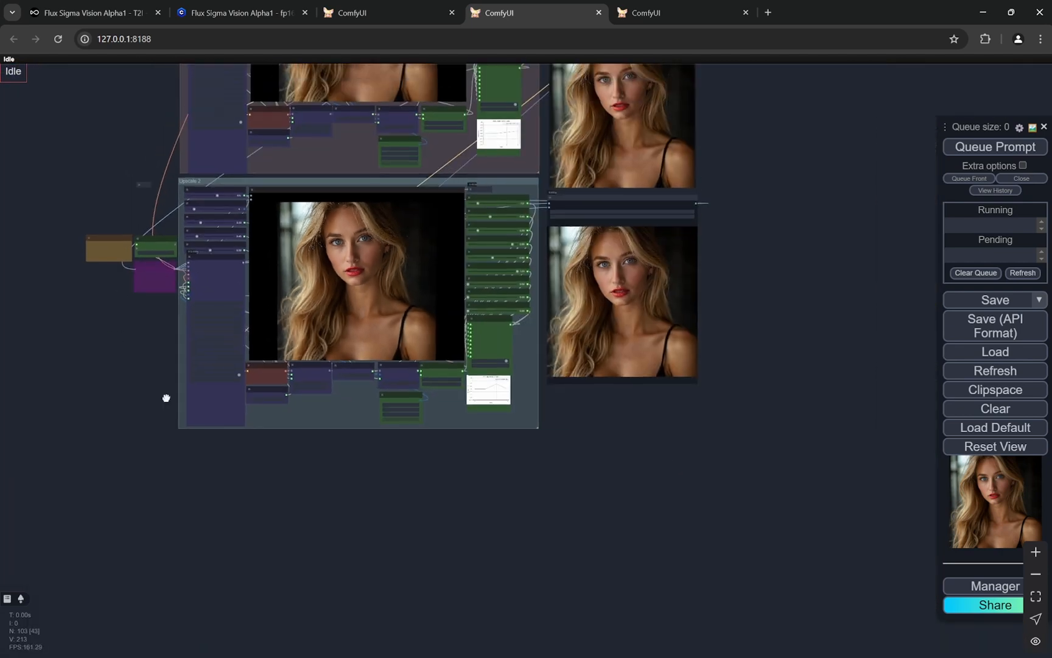
# Step: Browse the Flux Sigma Vision Alpha1 Civitai page, then the OpenArt T2I turbo workflow page
pyautogui.click(235, 12)
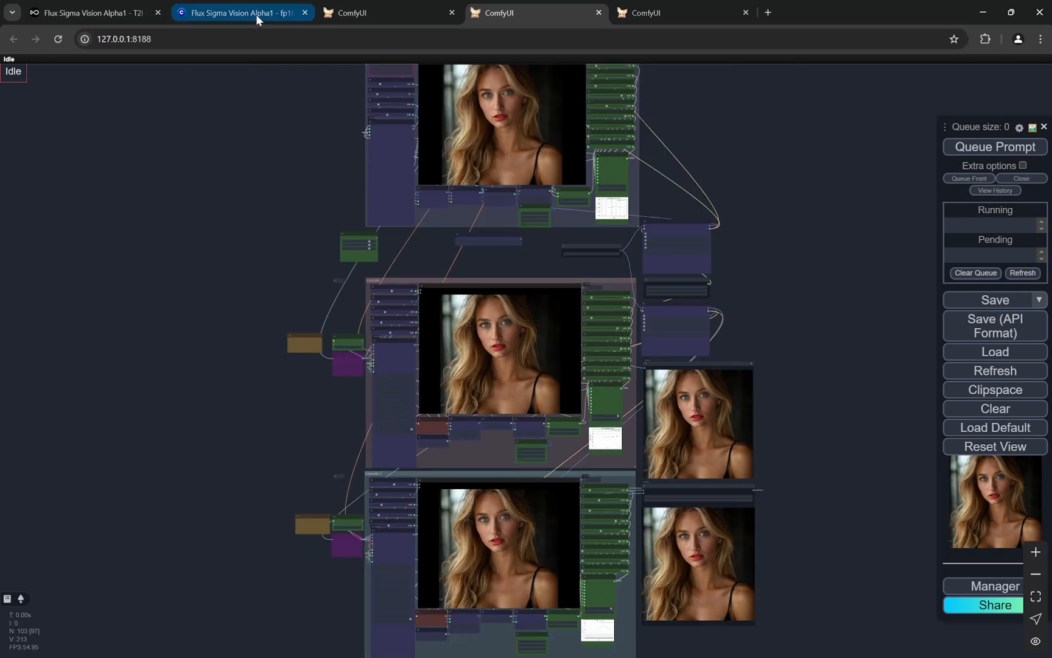
pyautogui.click(235, 12)
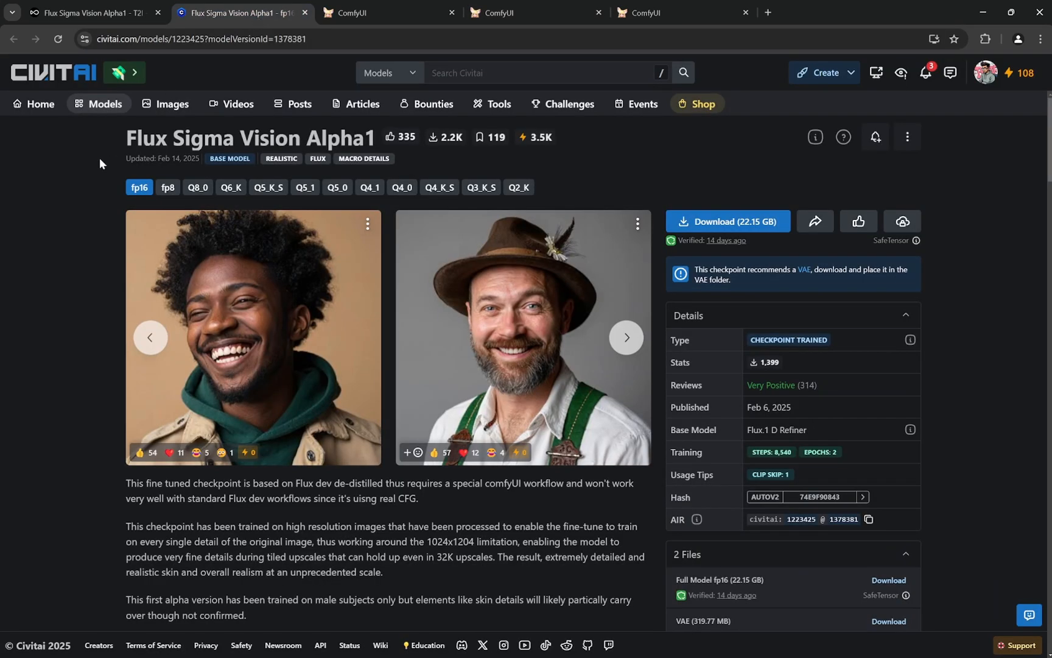
pyautogui.moveTo(110, 160)
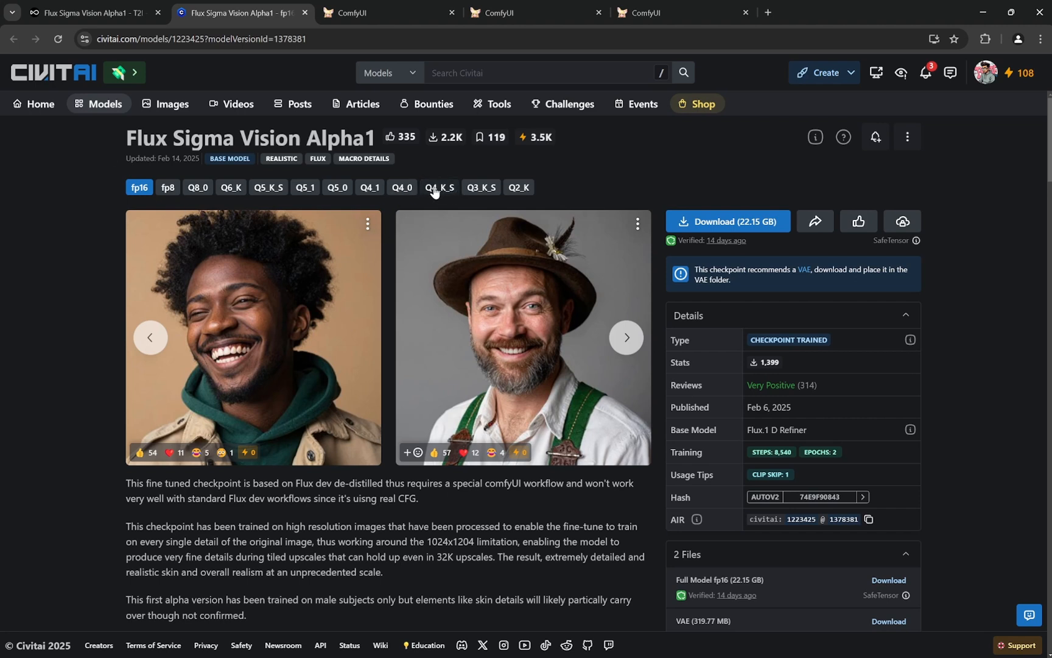
pyautogui.moveTo(448, 195)
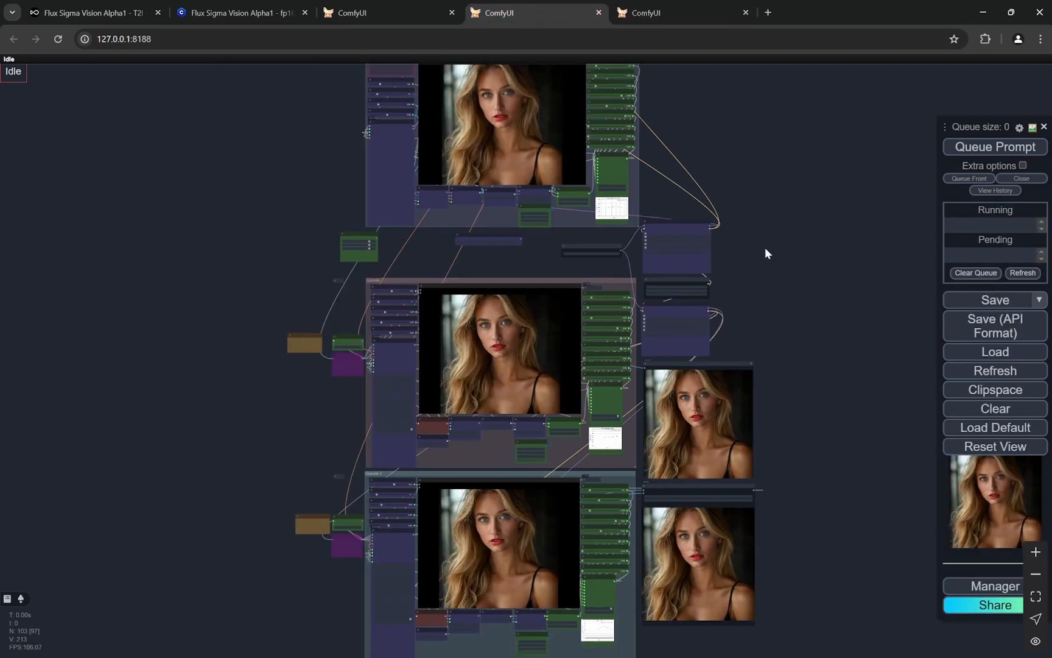
pyautogui.click(87, 12)
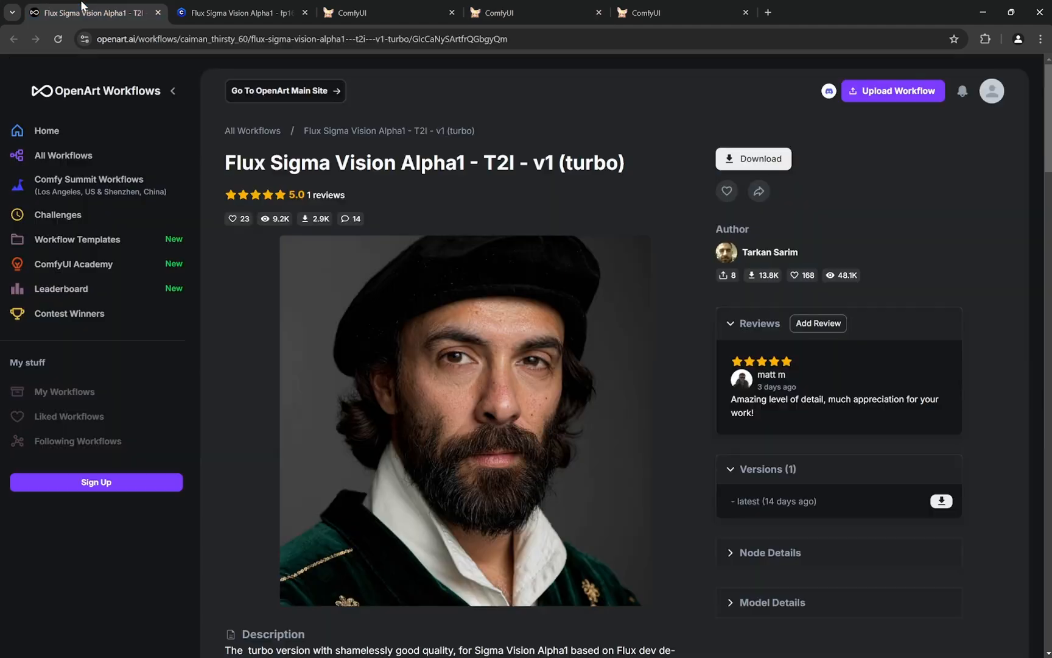
pyautogui.moveTo(401, 127)
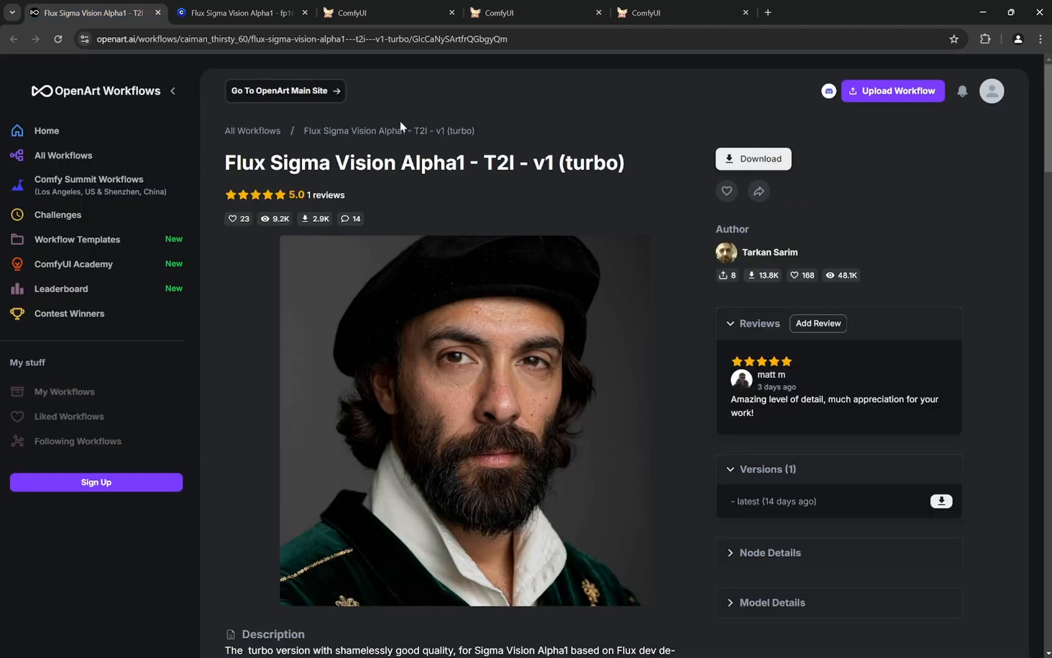
pyautogui.click(363, 12)
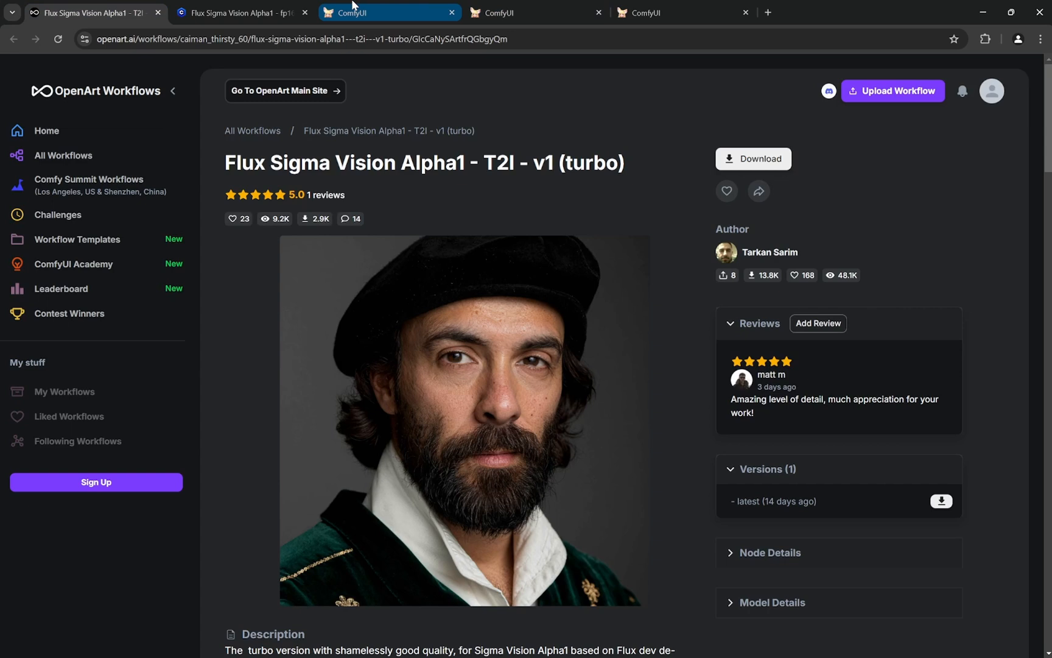
# Step: Return to the ComfyUI workflow with the fluxSigmaVision_q4KS.gguf Unet Loader and TURBO-FLUX LoRAs
pyautogui.click(387, 12)
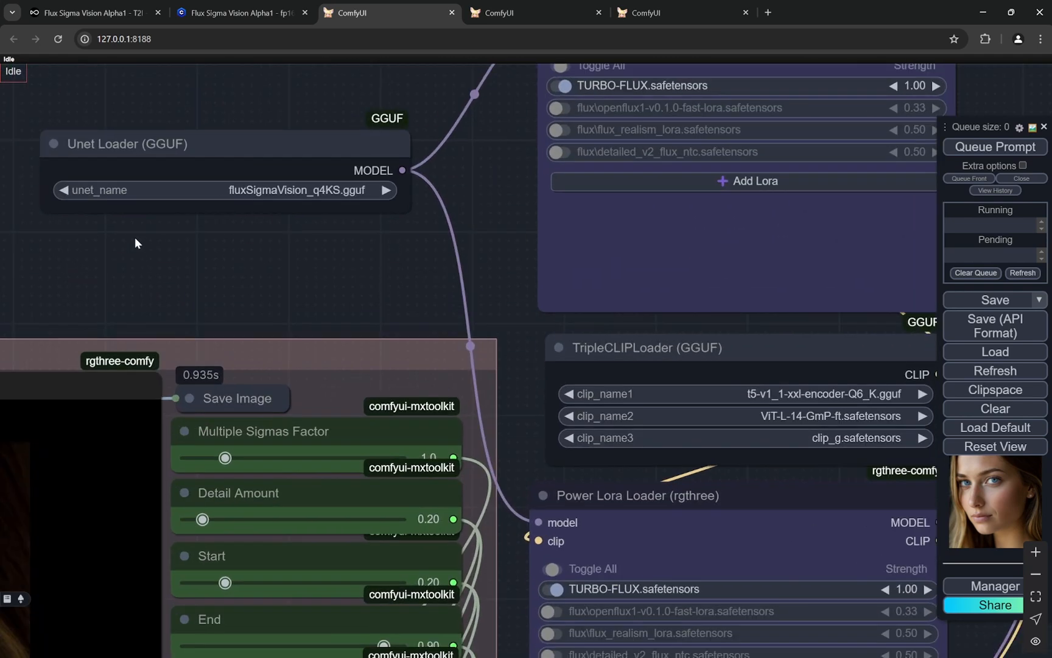
pyautogui.moveTo(213, 253)
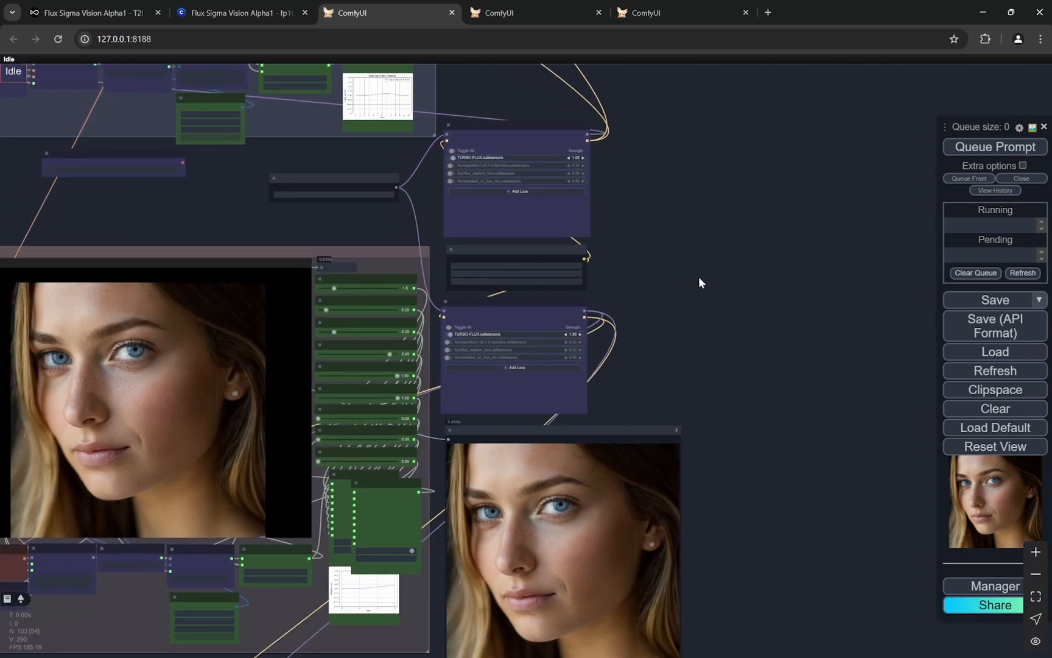
pyautogui.moveTo(733, 250)
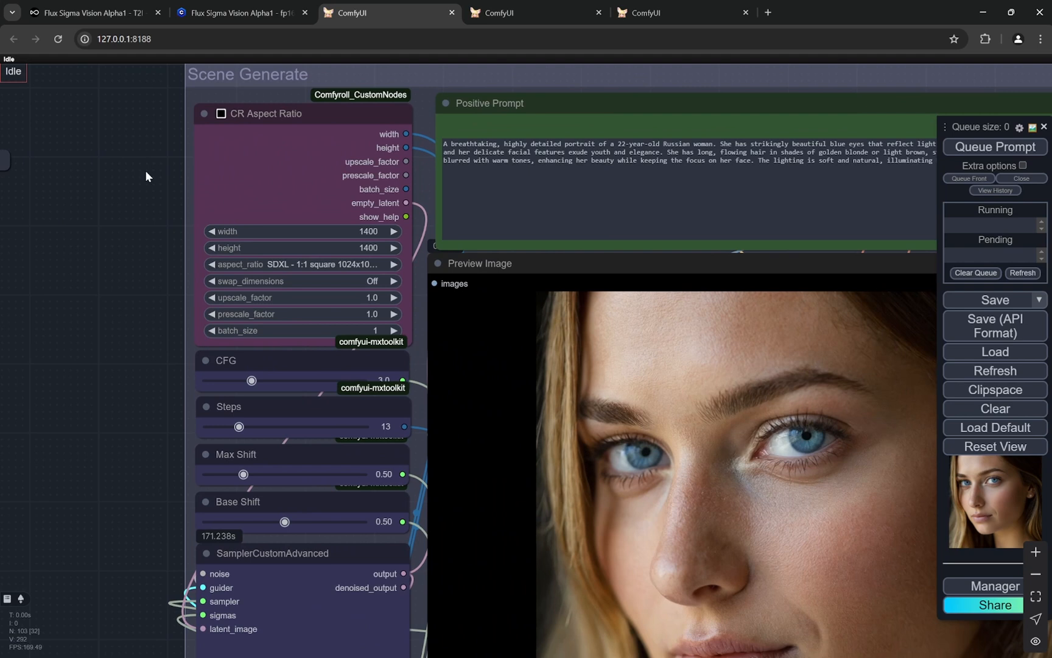
pyautogui.scroll(-3)
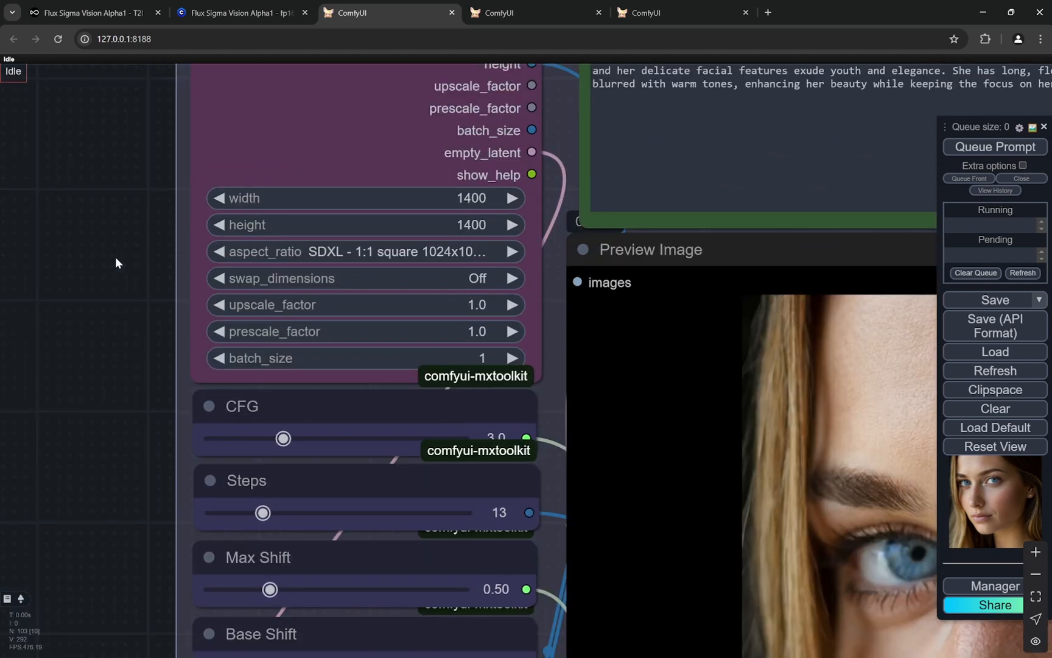
pyautogui.scroll(-3)
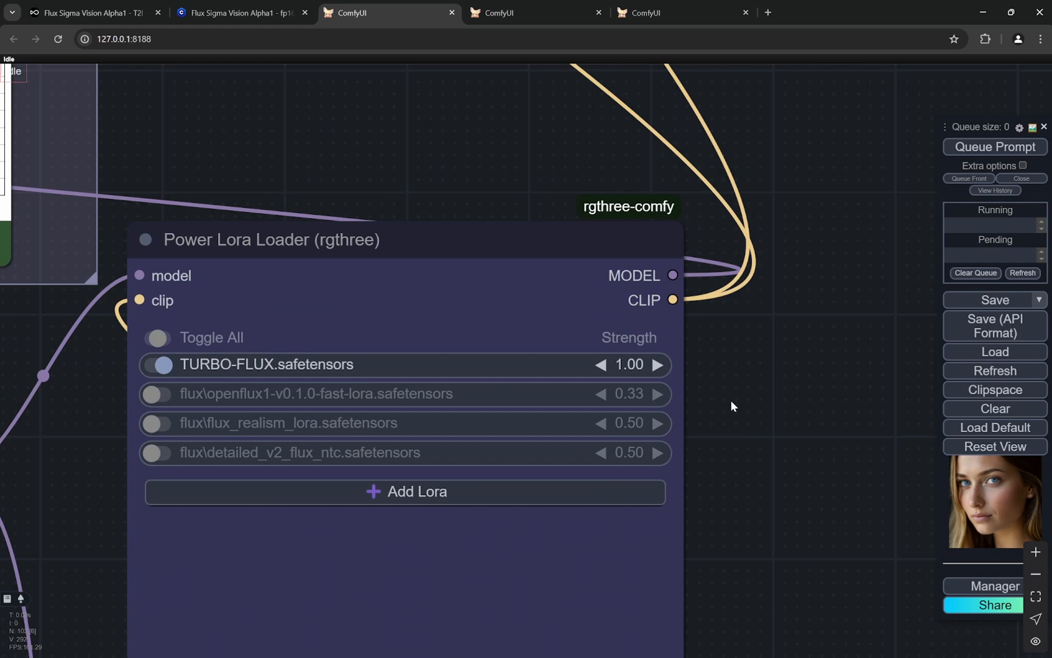
pyautogui.moveTo(743, 386)
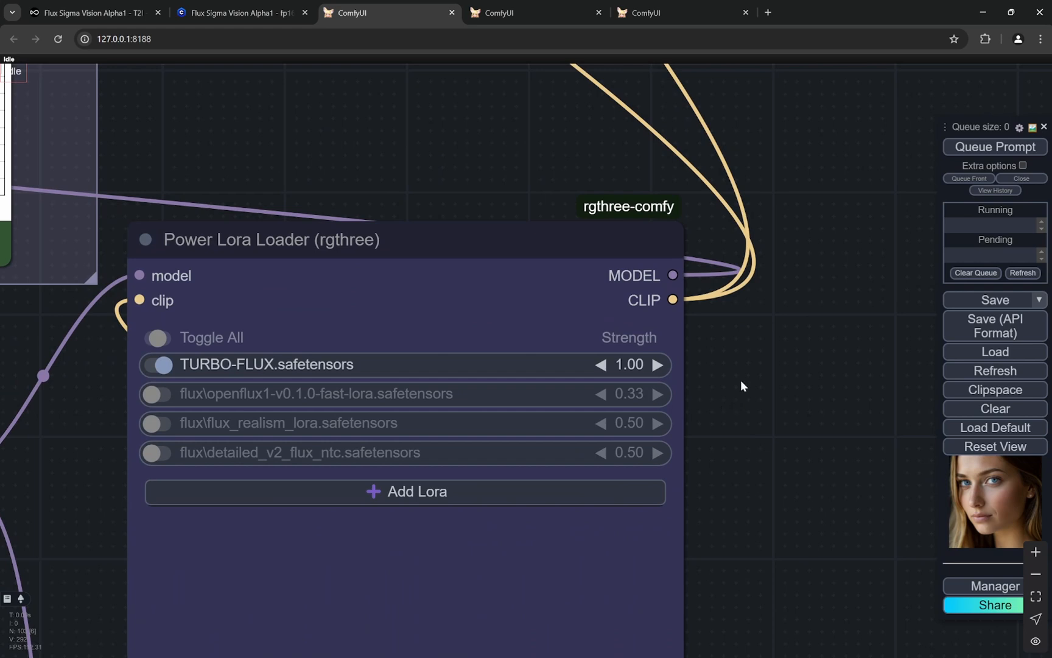
pyautogui.moveTo(774, 362)
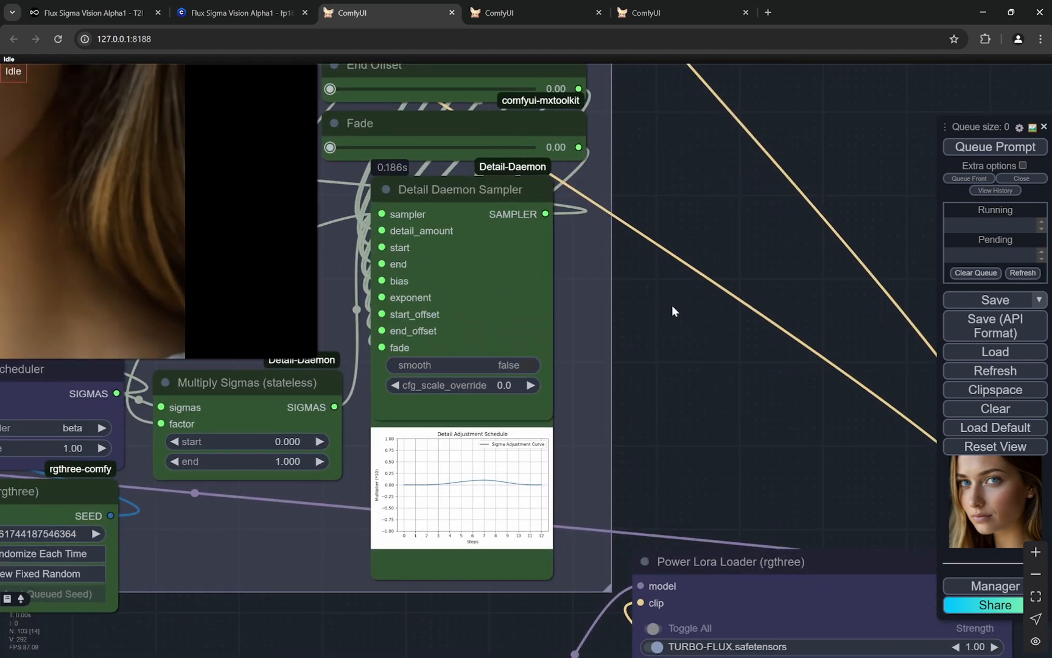
pyautogui.moveTo(664, 297)
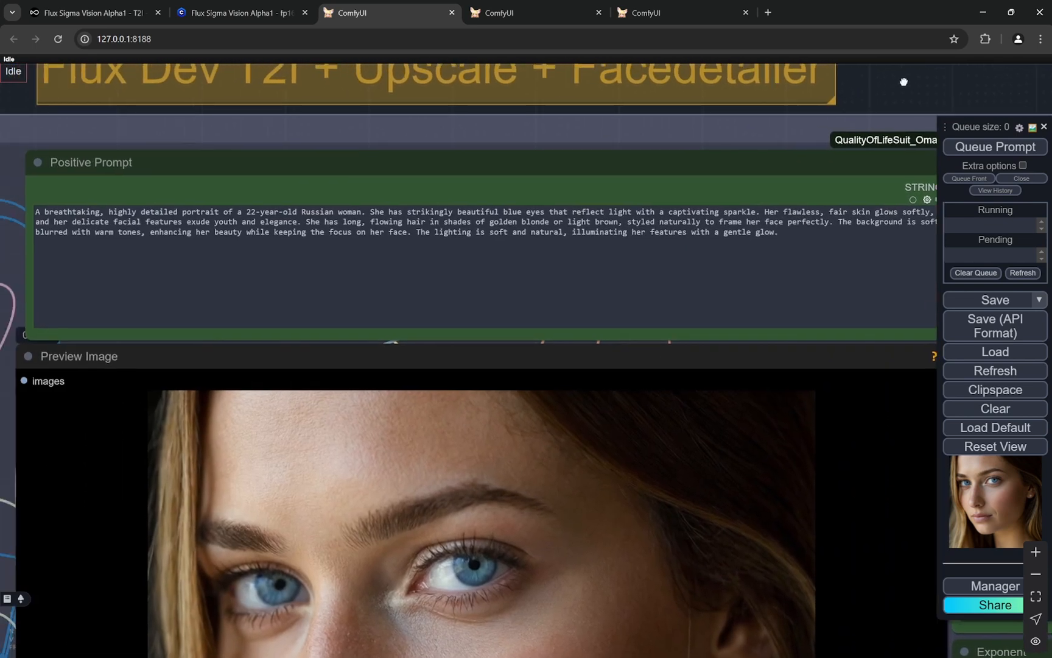
pyautogui.moveTo(906, 86)
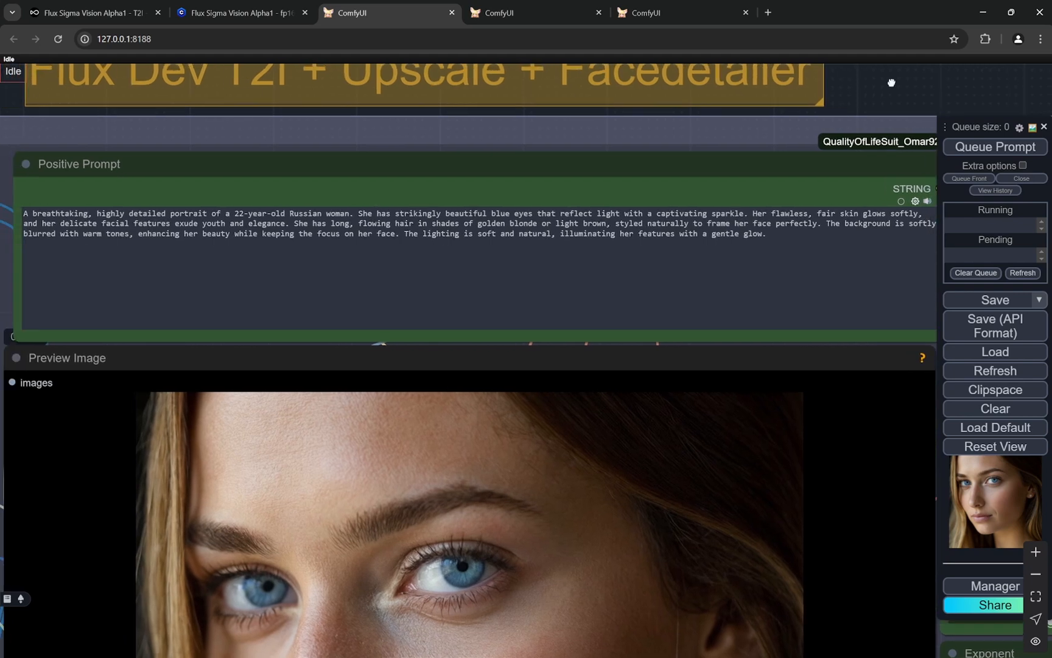
pyautogui.moveTo(893, 87)
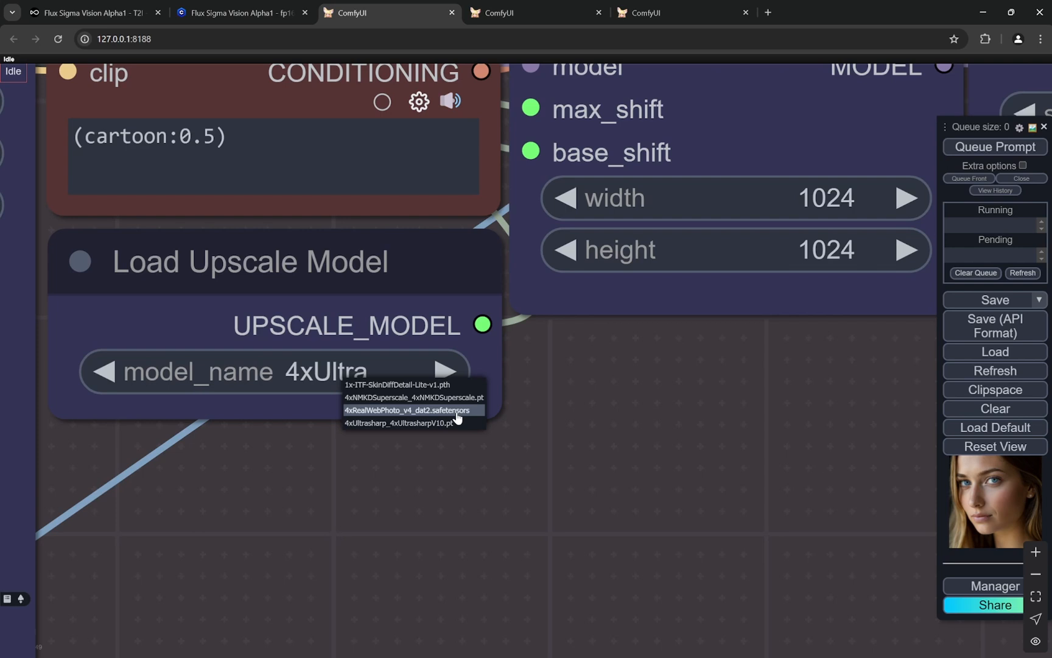
pyautogui.moveTo(392, 422)
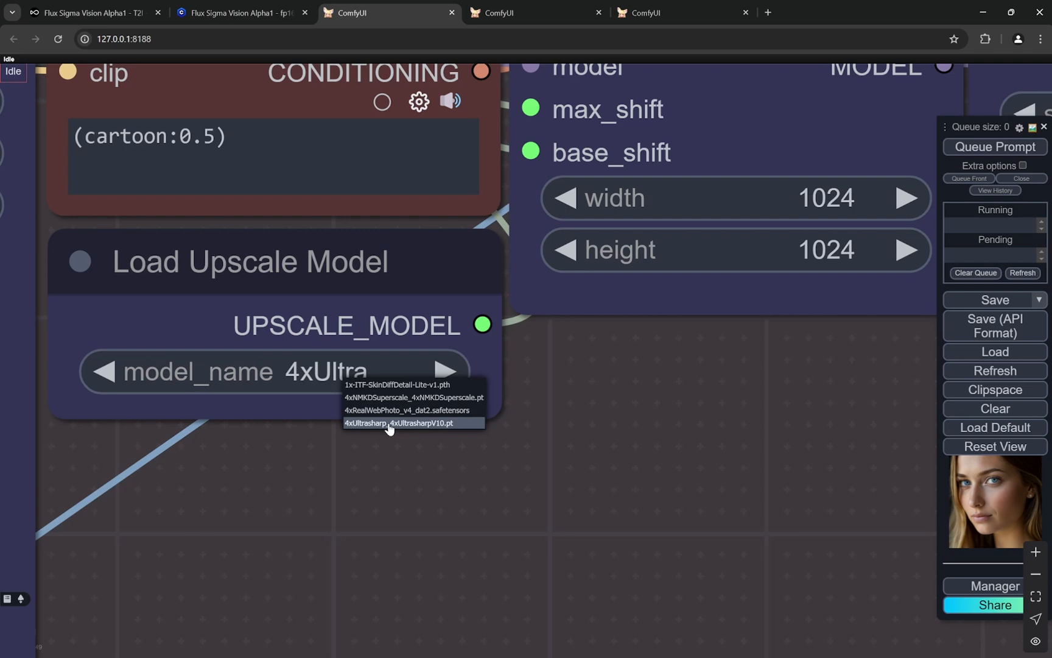
# Step: Choose 4xUltrasharp_4xUltrasharpV10.pt as the Load Upscale Model node's model_name
pyautogui.click(399, 423)
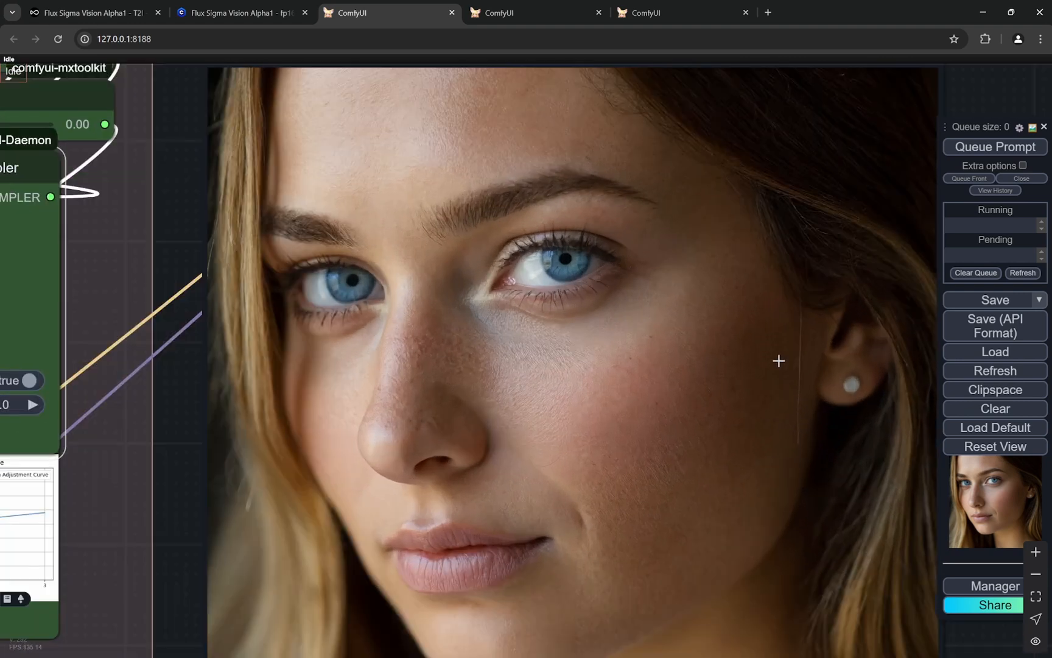
# Step: Zoom in and slide the comparer split across the lips, cheek and eyes
pyautogui.scroll(-3)
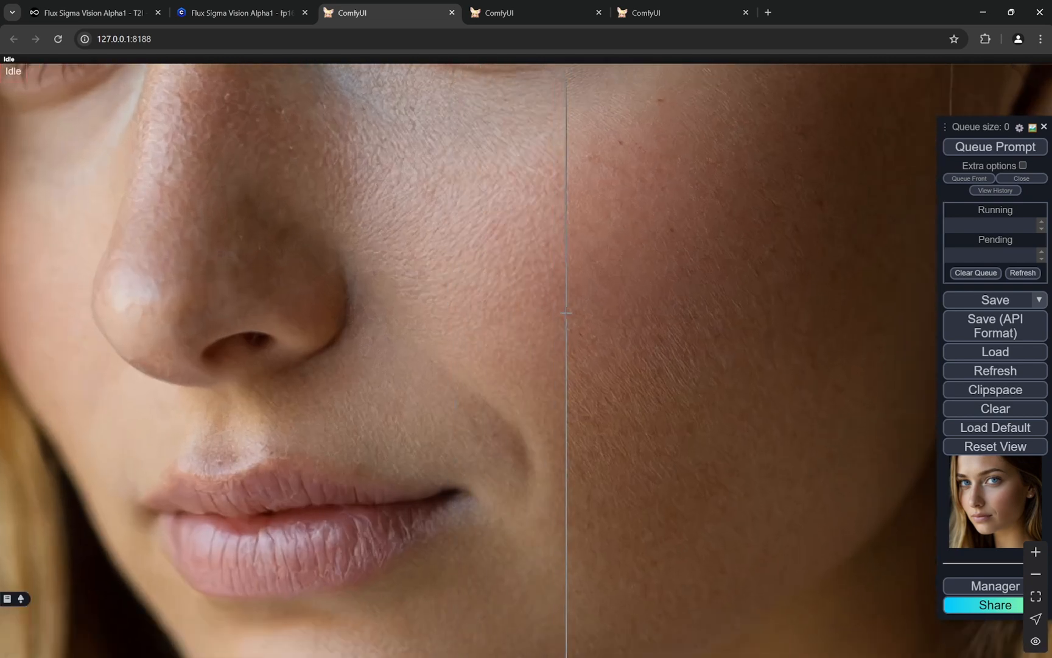
pyautogui.moveTo(567, 312); pyautogui.dragTo(649, 196)
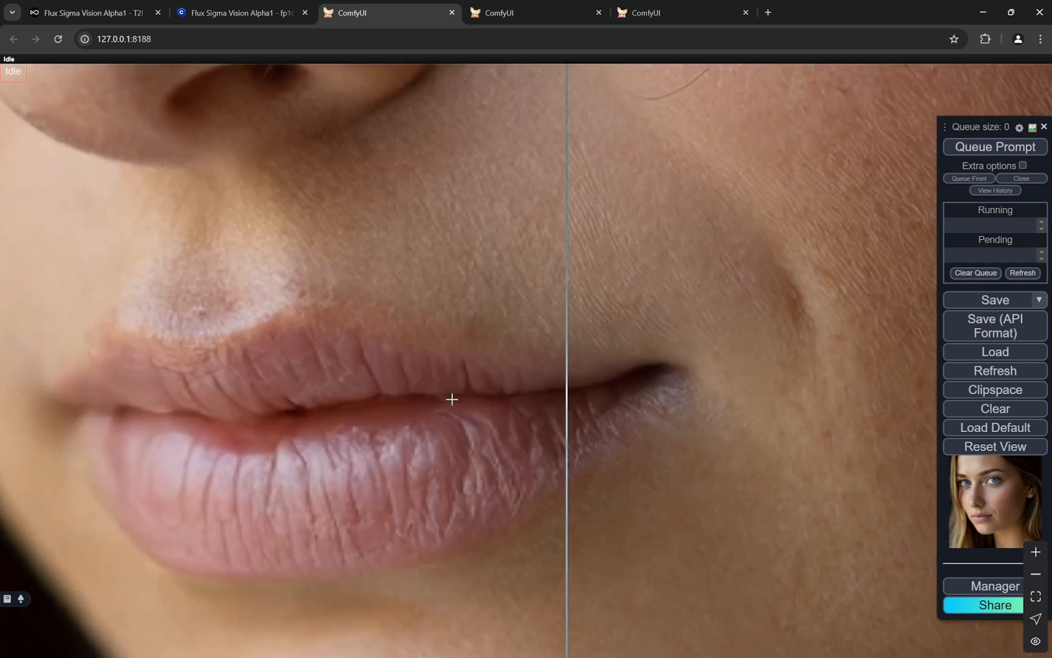
pyautogui.moveTo(567, 399); pyautogui.dragTo(526, 318)
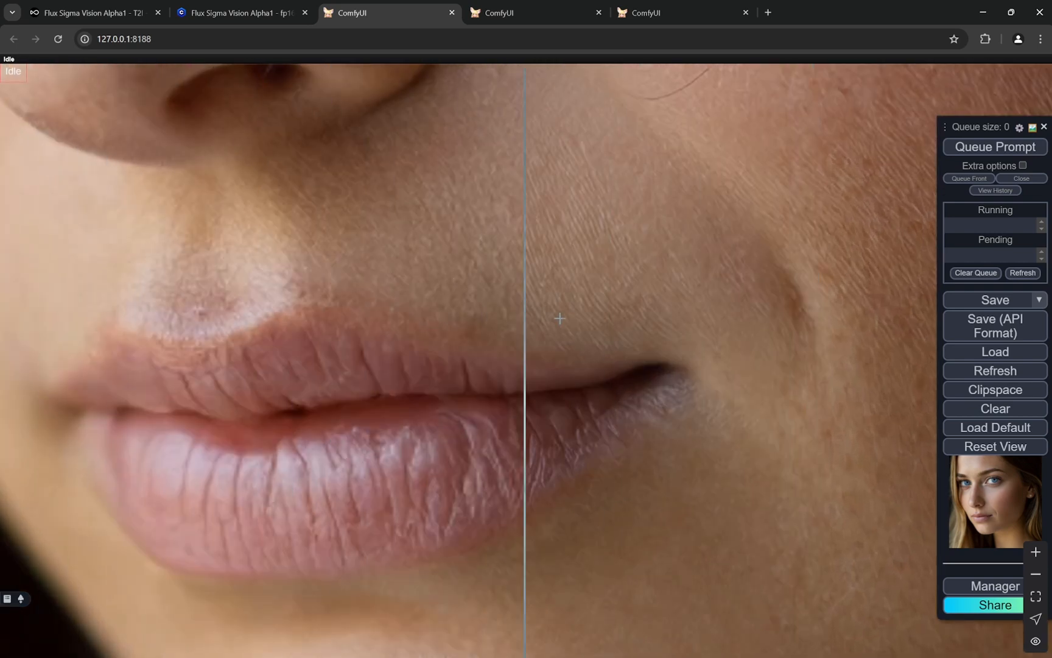
pyautogui.moveTo(525, 318); pyautogui.dragTo(240, 168)
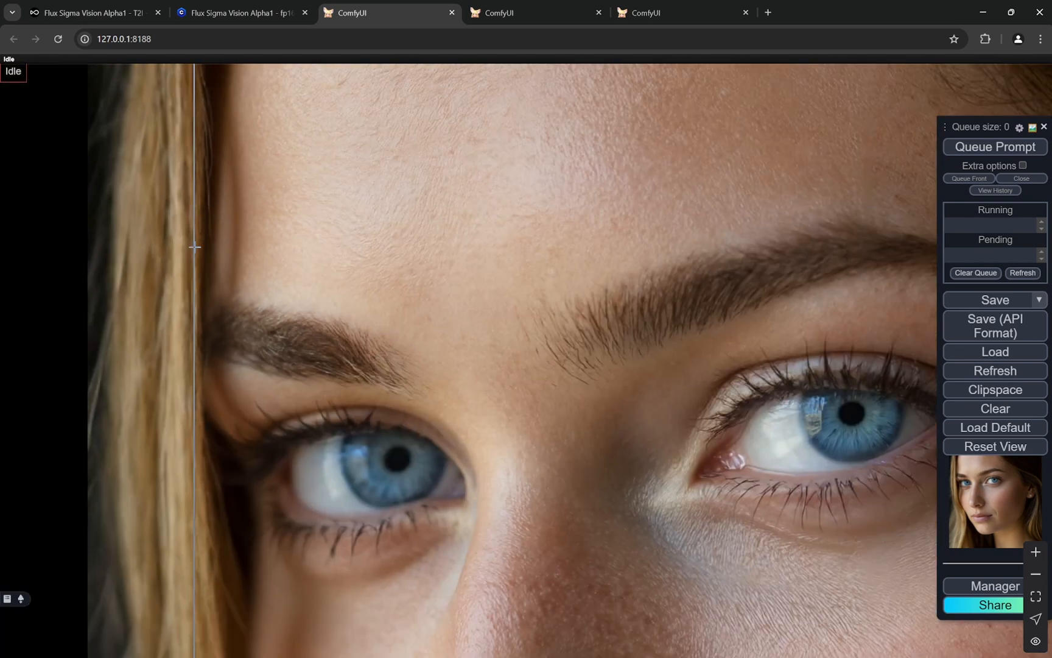
pyautogui.moveTo(195, 247); pyautogui.dragTo(487, 270)
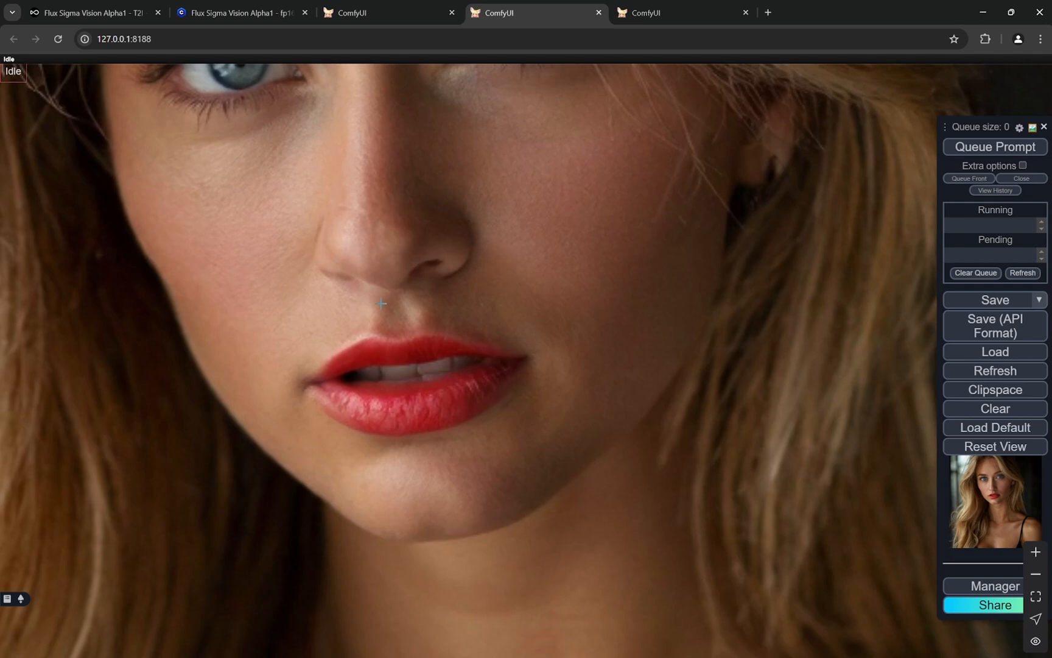
# Step: Zoom into the comparer and slide the split across the blonde portrait's red lips
pyautogui.scroll(-3)
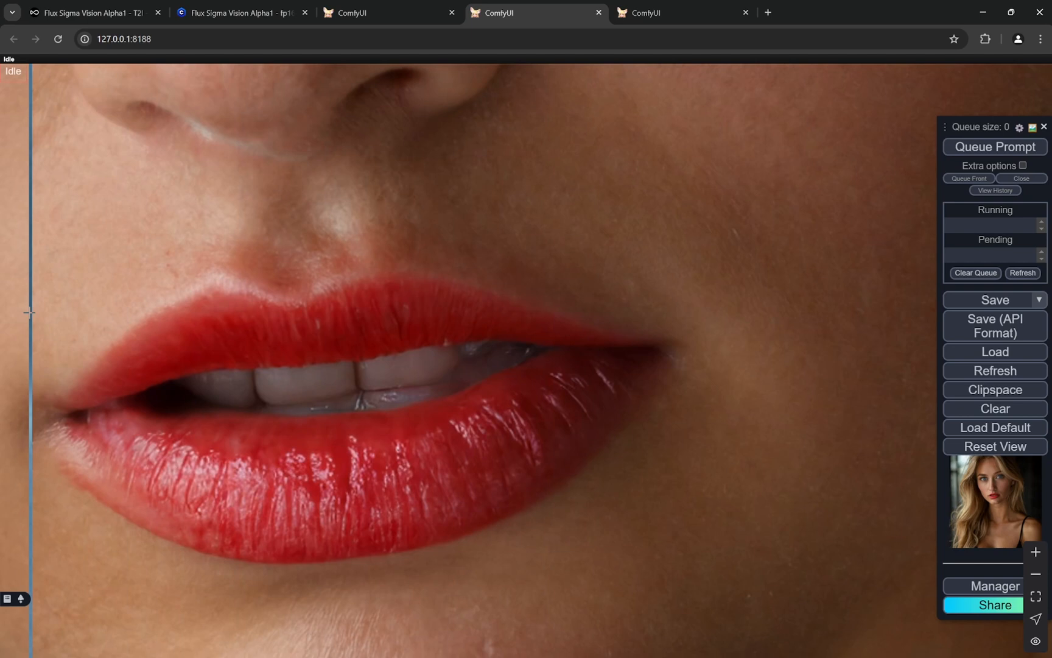
pyautogui.moveTo(29, 311); pyautogui.dragTo(222, 258)
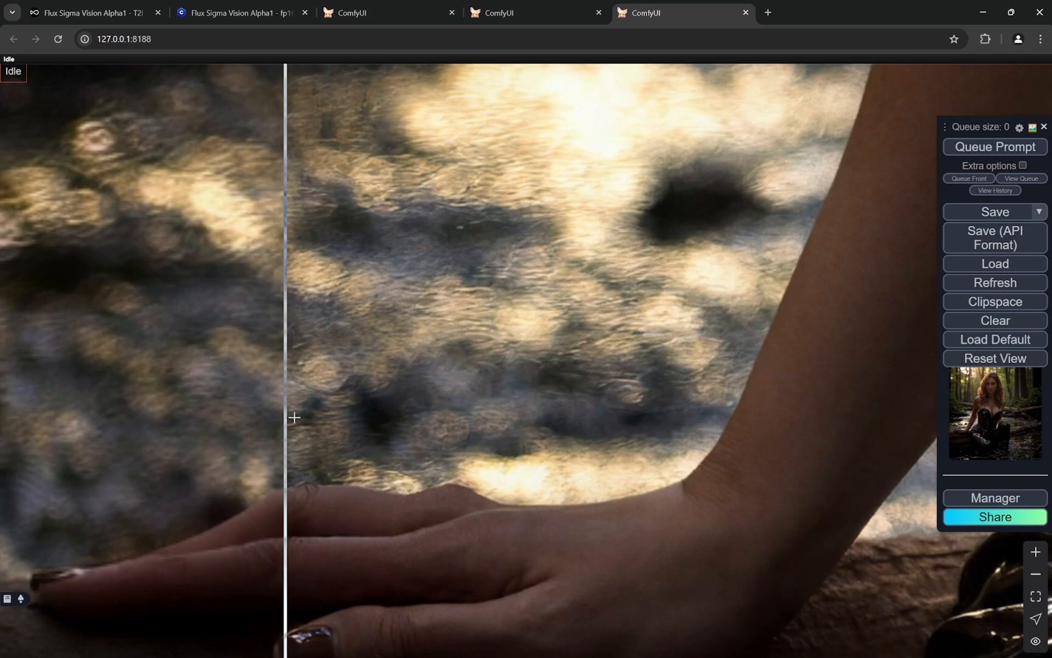
# Step: Slide the comparer split back and forth over the hand and water, then across the face
pyautogui.moveTo(293, 419); pyautogui.dragTo(181, 499)
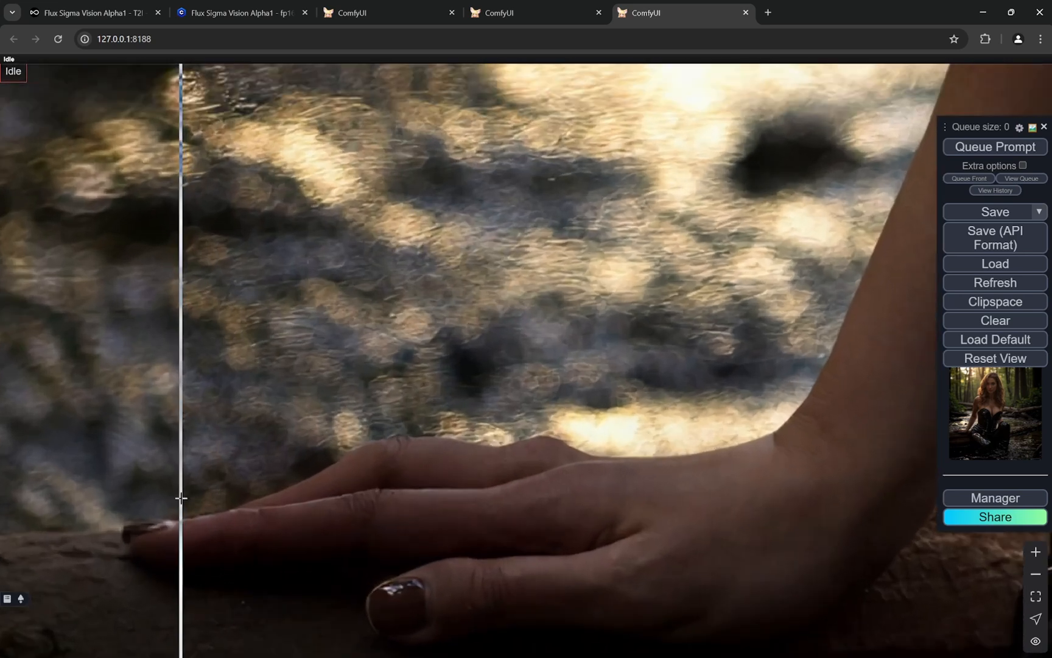
pyautogui.moveTo(179, 498); pyautogui.dragTo(361, 454)
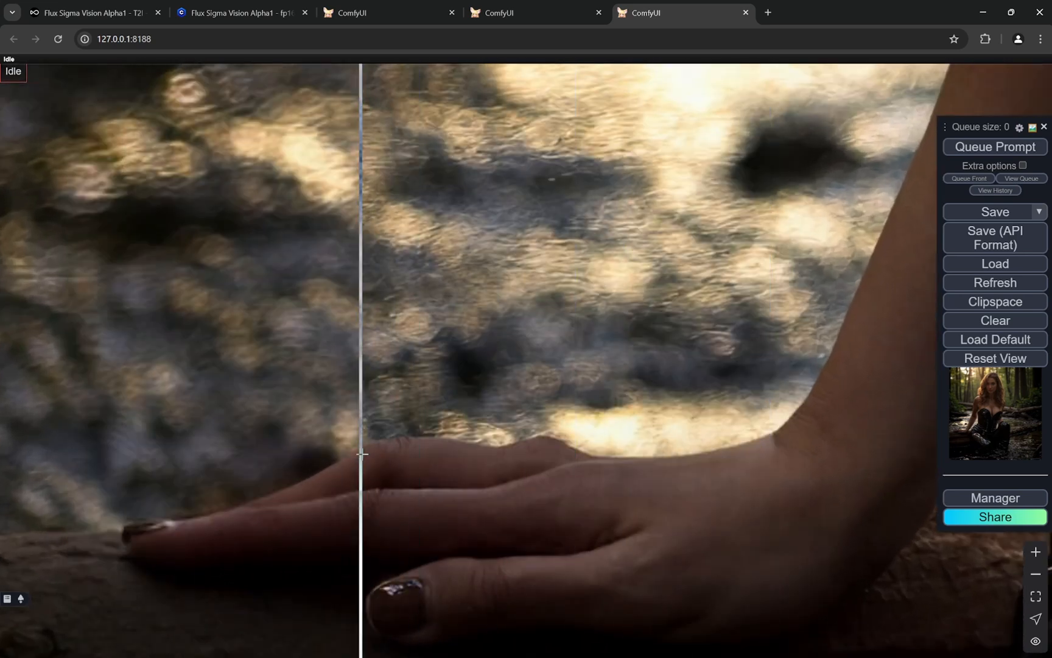
pyautogui.moveTo(361, 453); pyautogui.dragTo(193, 517)
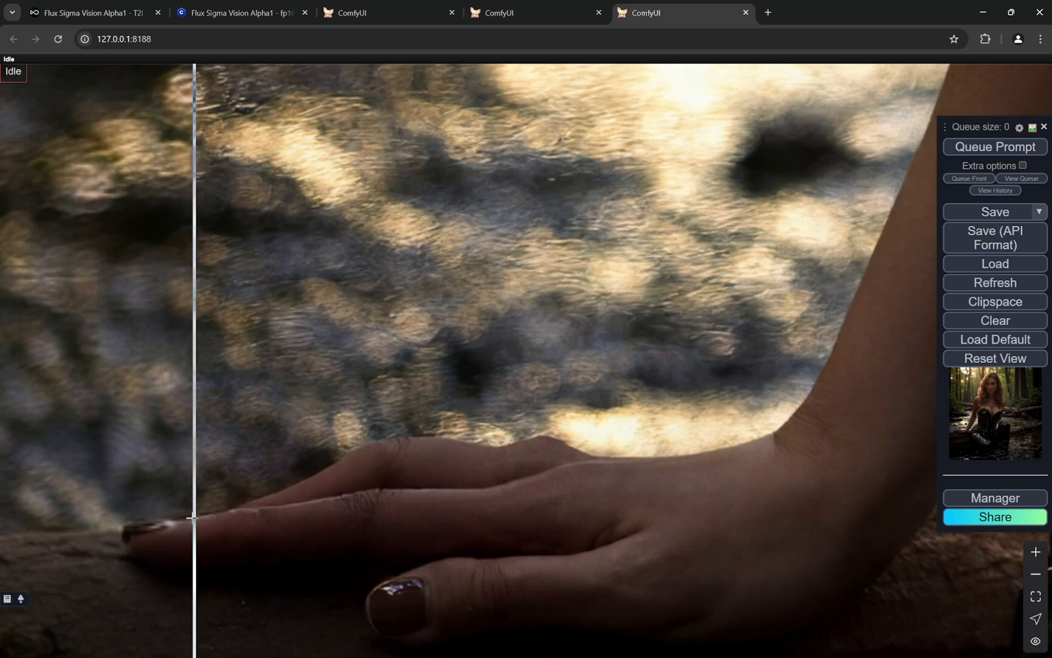
pyautogui.scroll(-3)
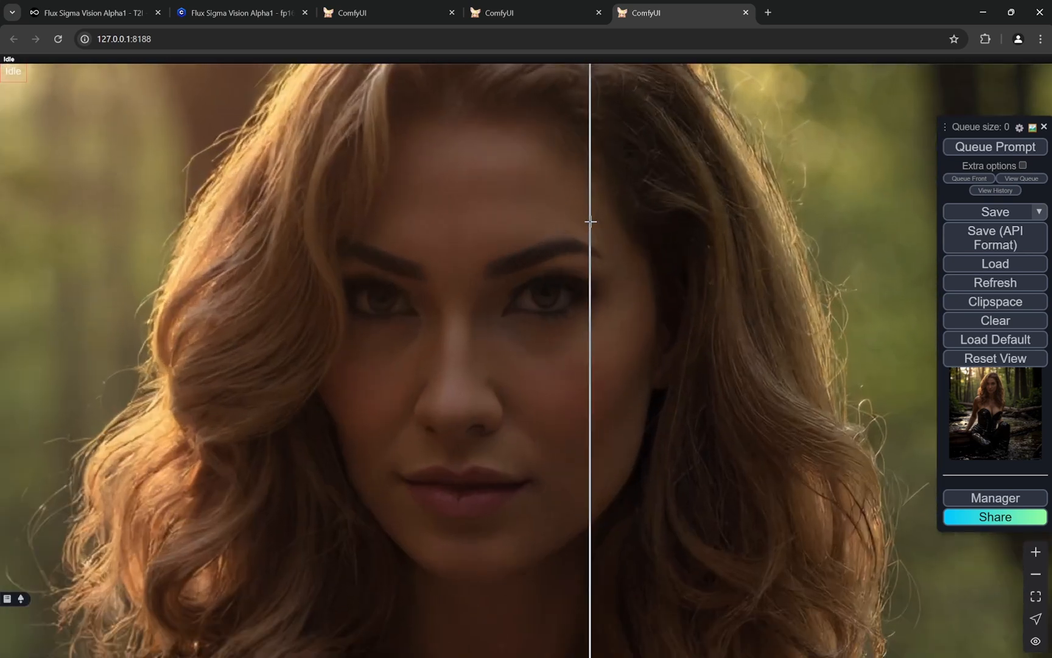
pyautogui.moveTo(590, 222); pyautogui.dragTo(443, 390)
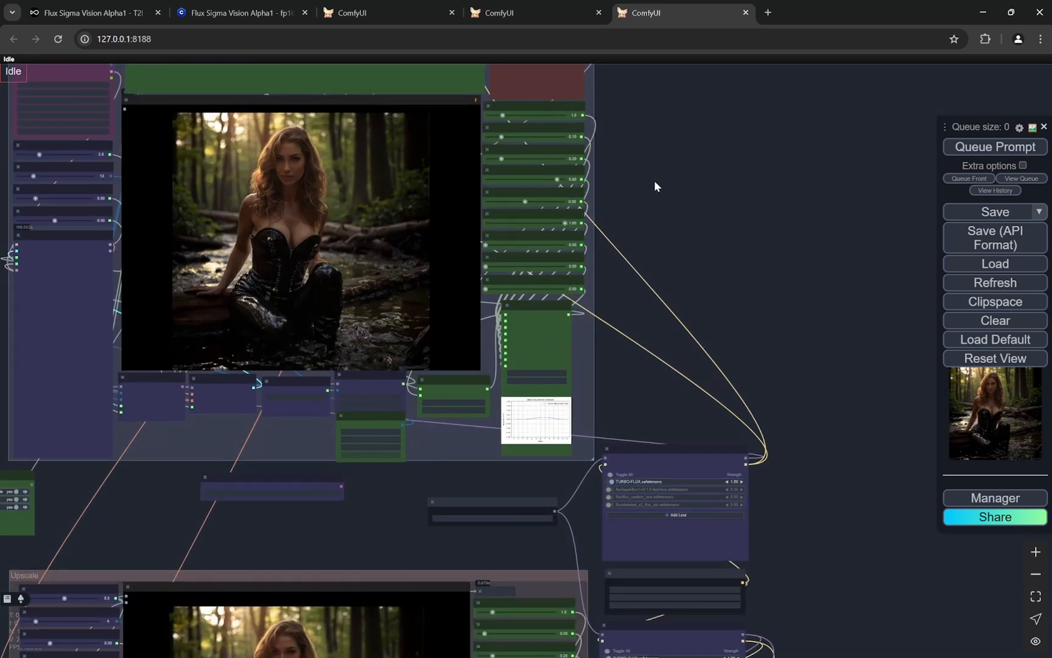
pyautogui.moveTo(668, 208)
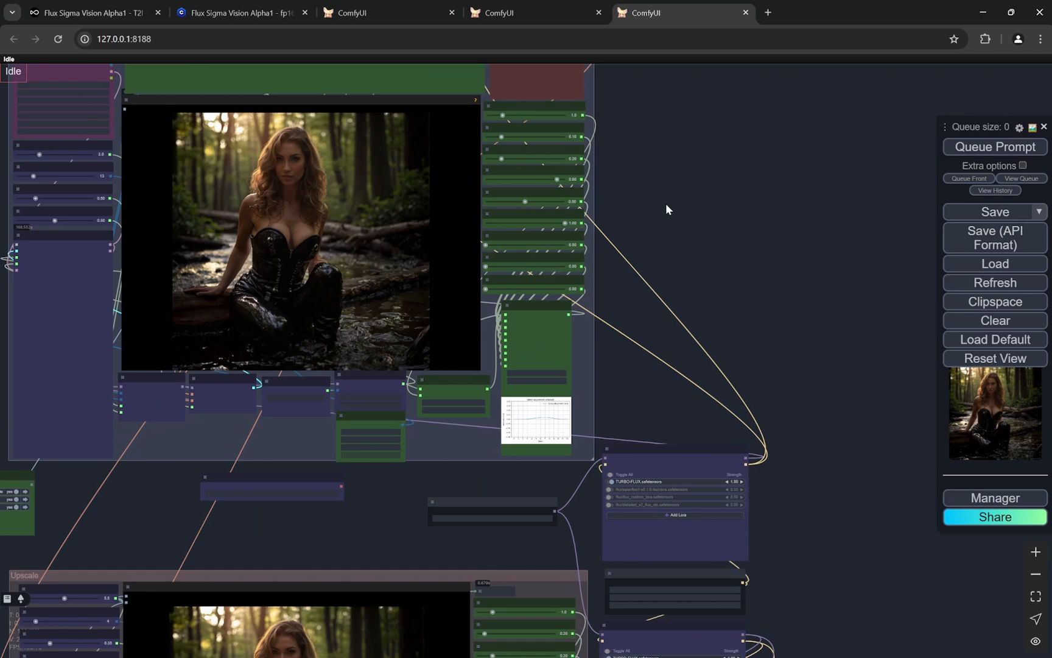
pyautogui.moveTo(618, 272)
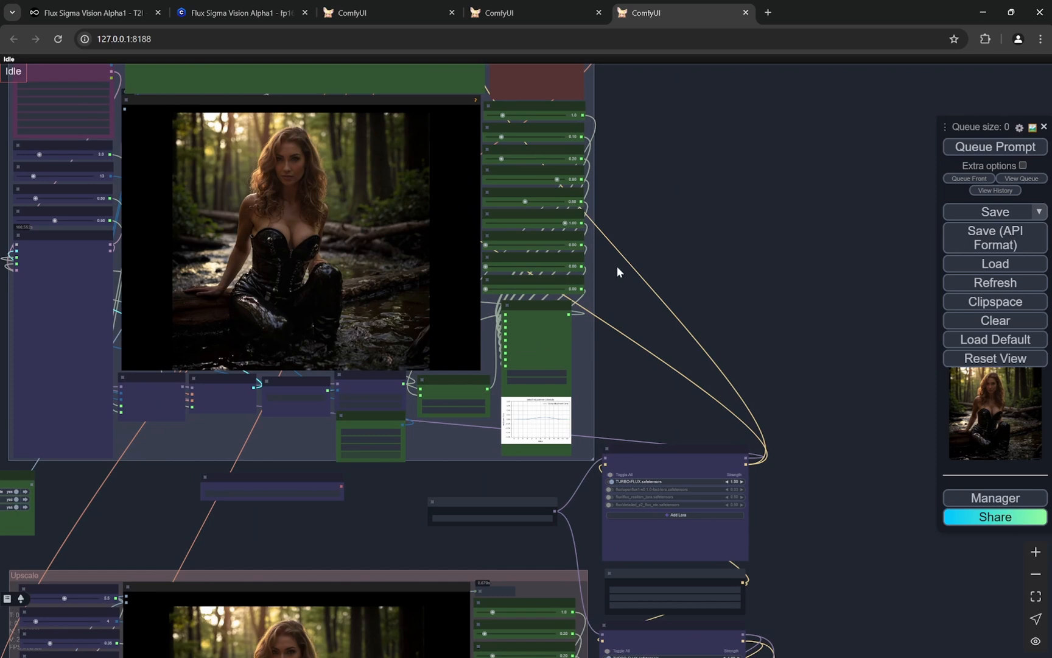